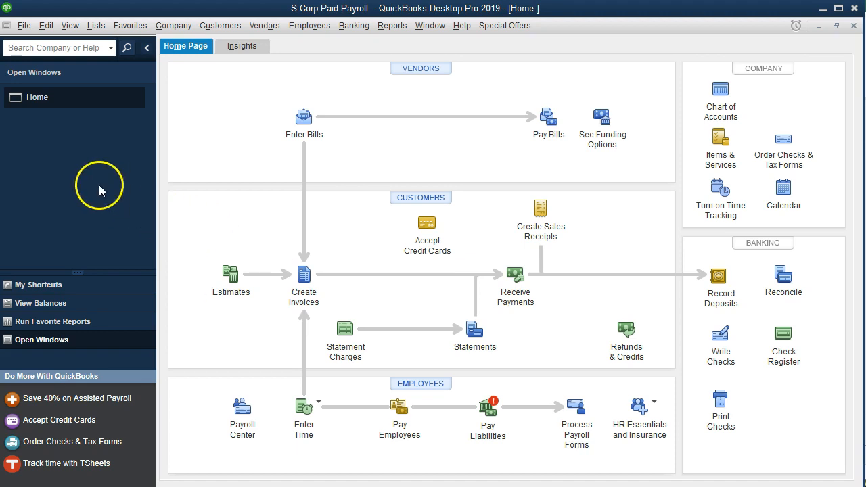
mouse_move(70, 25)
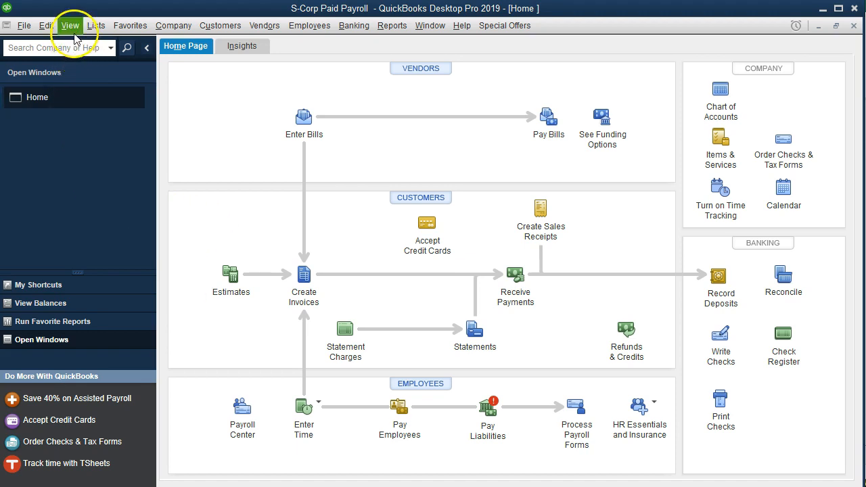
- Open the Payroll Item List from Lists and bring up its Payroll Item actions menu
left_click(70, 26)
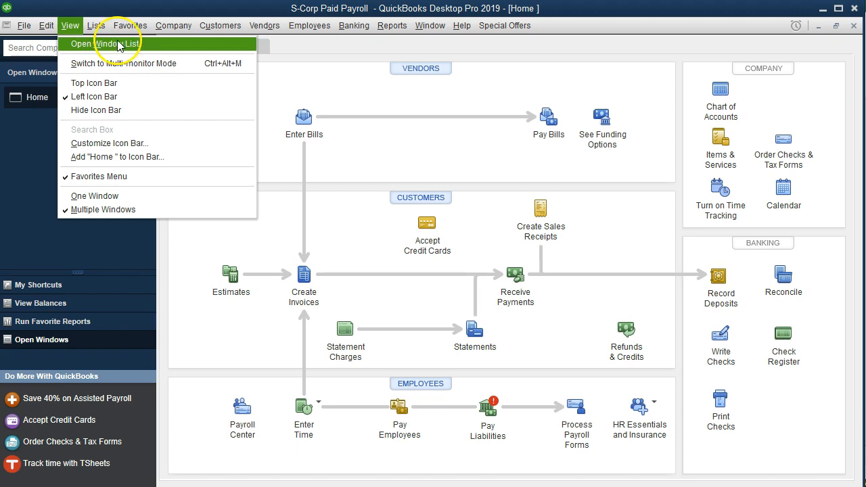
mouse_move(21, 173)
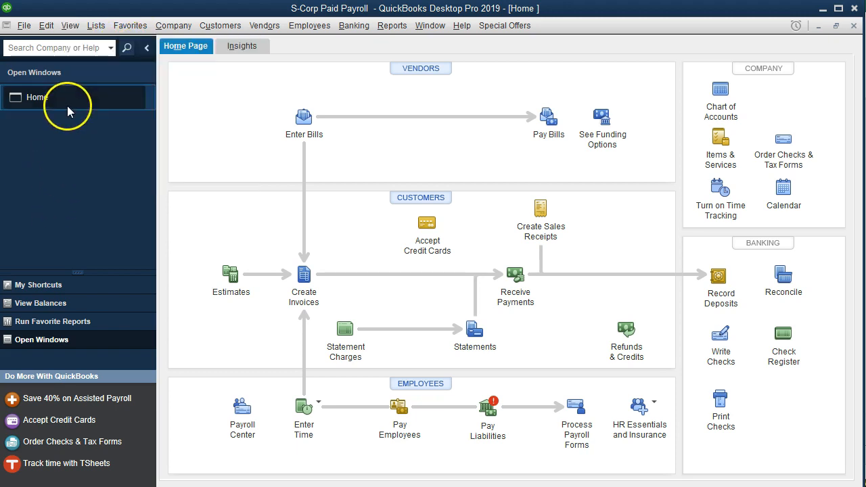
left_click(96, 25)
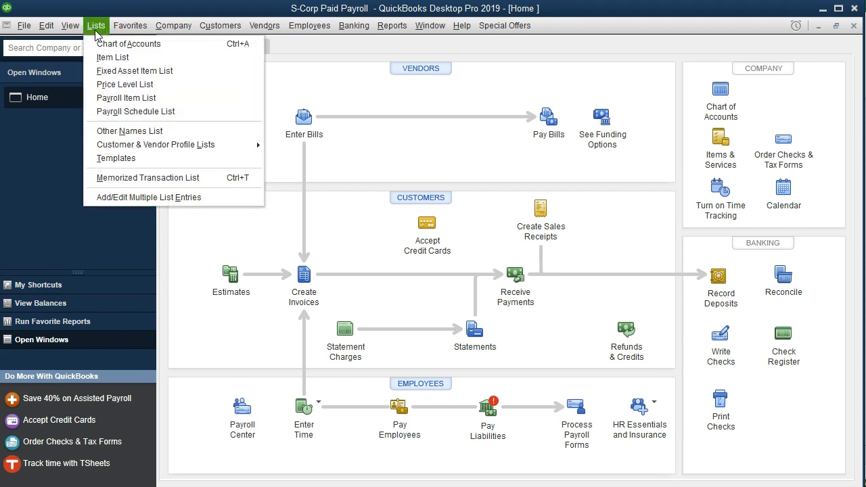
mouse_move(140, 97)
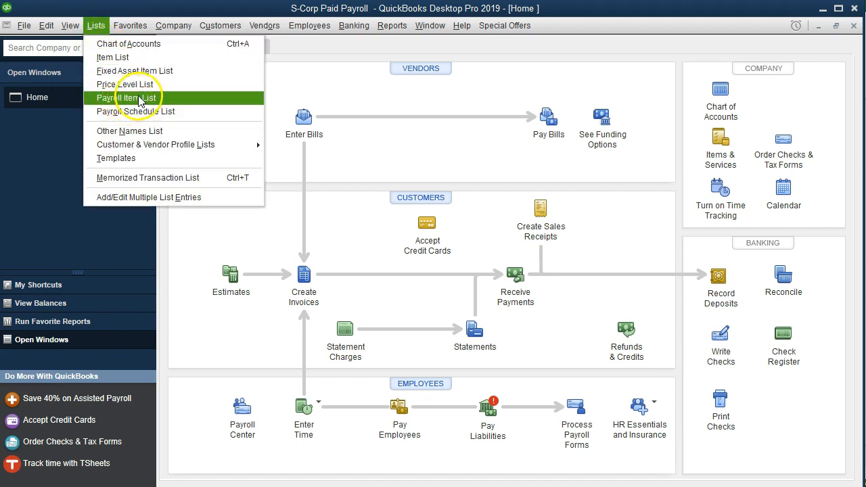
left_click(128, 97)
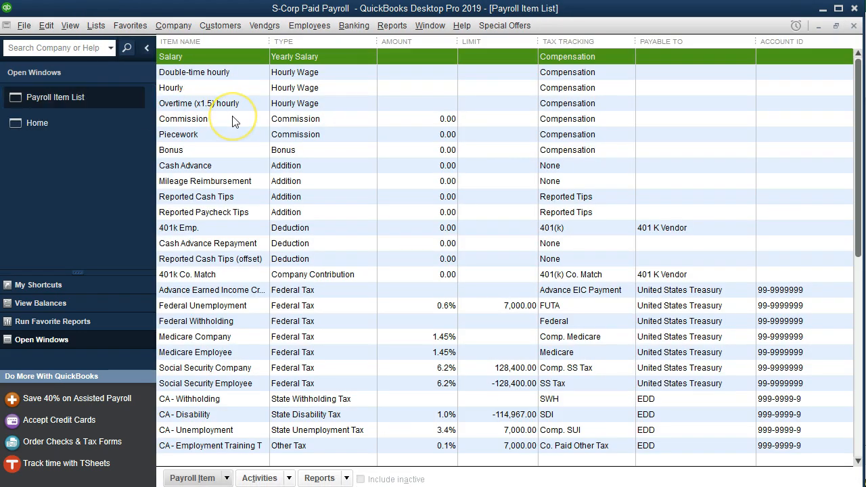
mouse_move(235, 121)
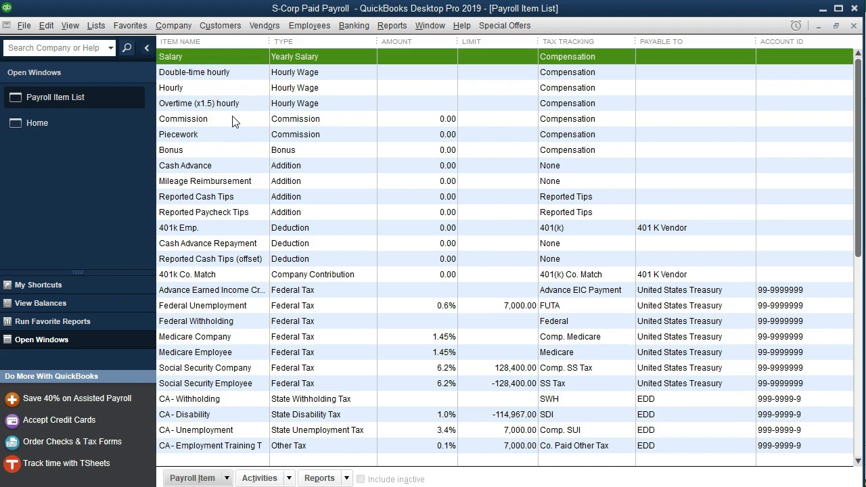
mouse_move(312, 25)
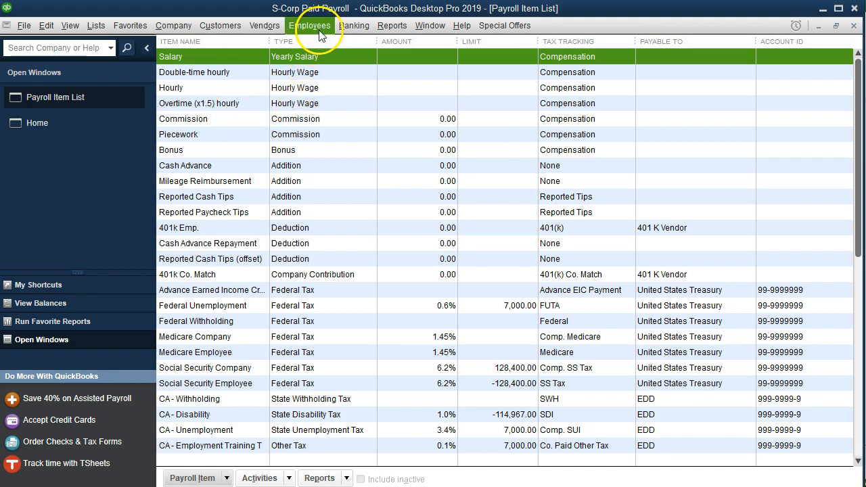
left_click(313, 25)
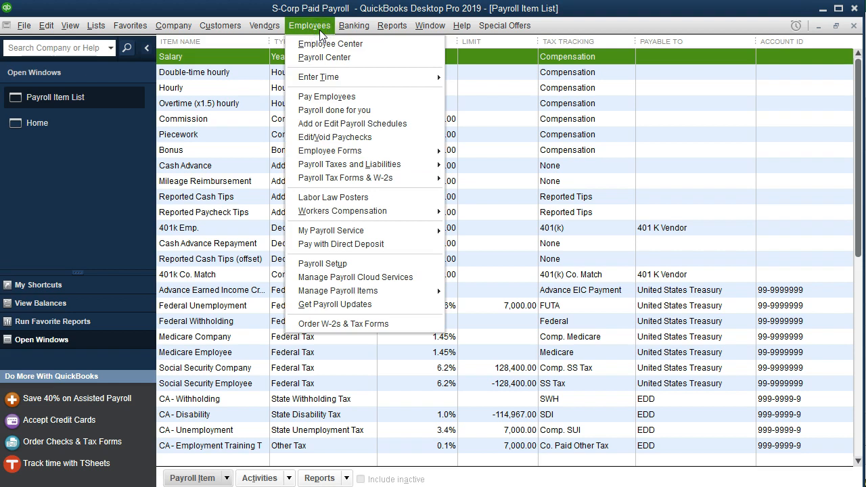
mouse_move(329, 151)
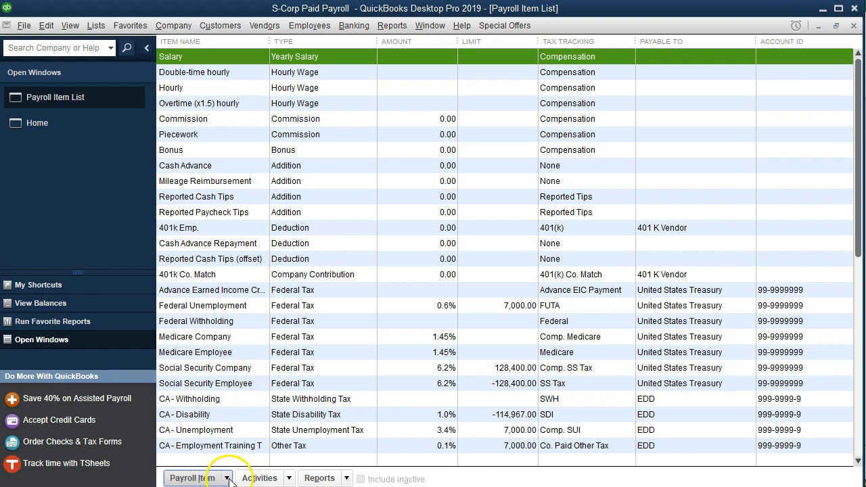
left_click(192, 478)
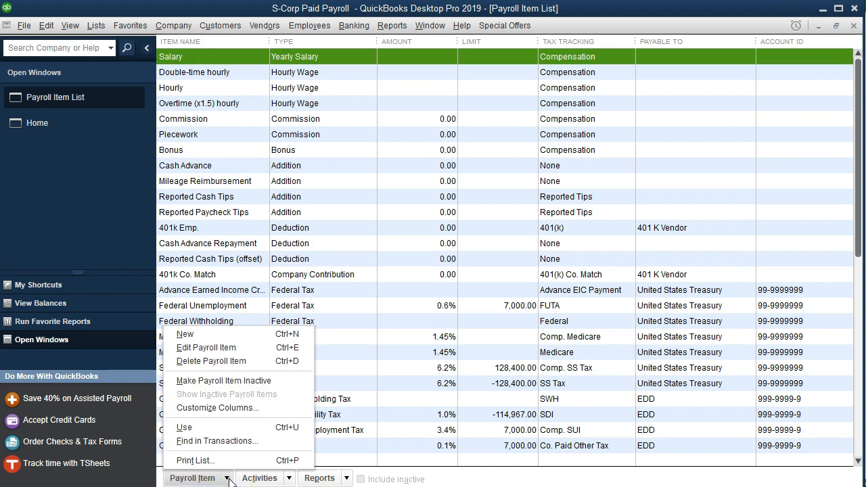
mouse_move(203, 342)
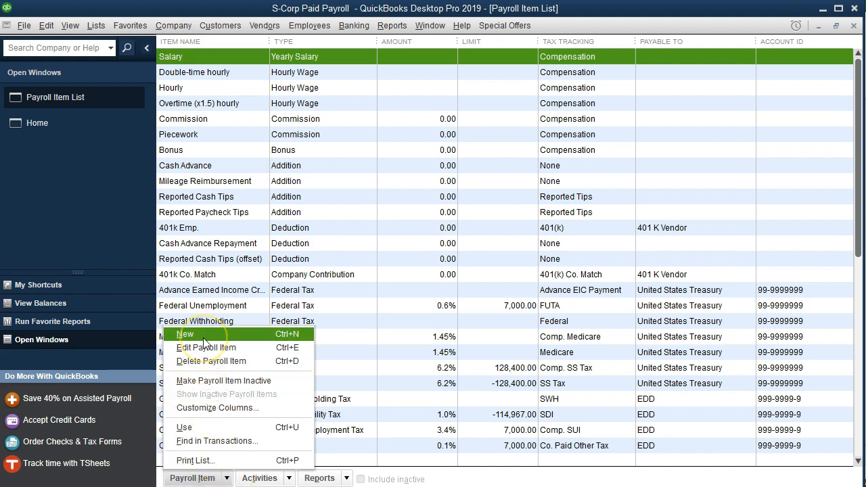
- Start a new payroll item using EZ Setup
left_click(185, 333)
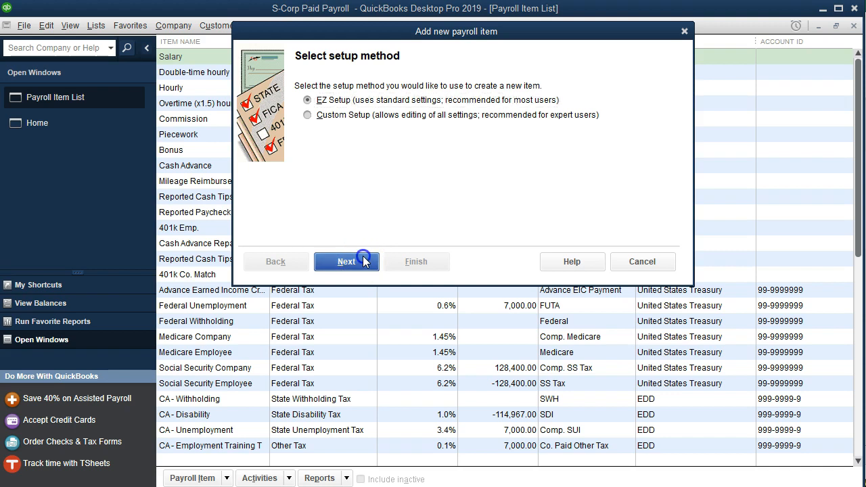
left_click(345, 262)
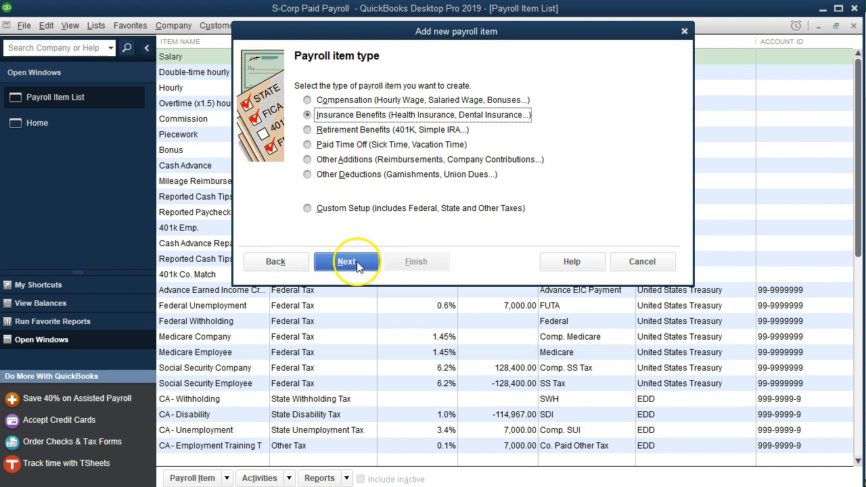
- Choose Insurance Benefits as the item type and tick Dental insurance
left_click(347, 262)
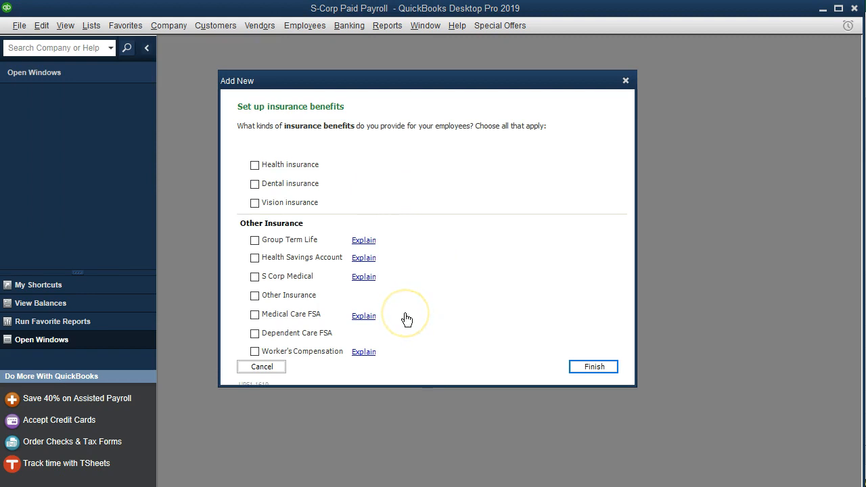
mouse_move(407, 318)
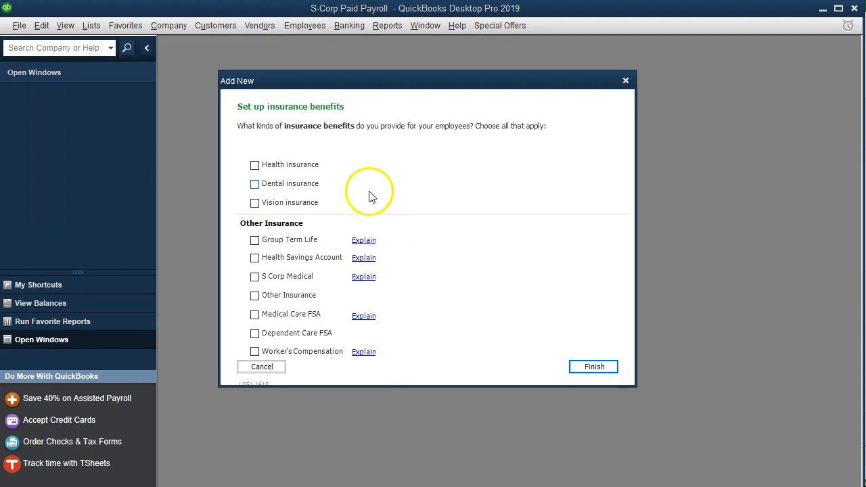
left_click(254, 183)
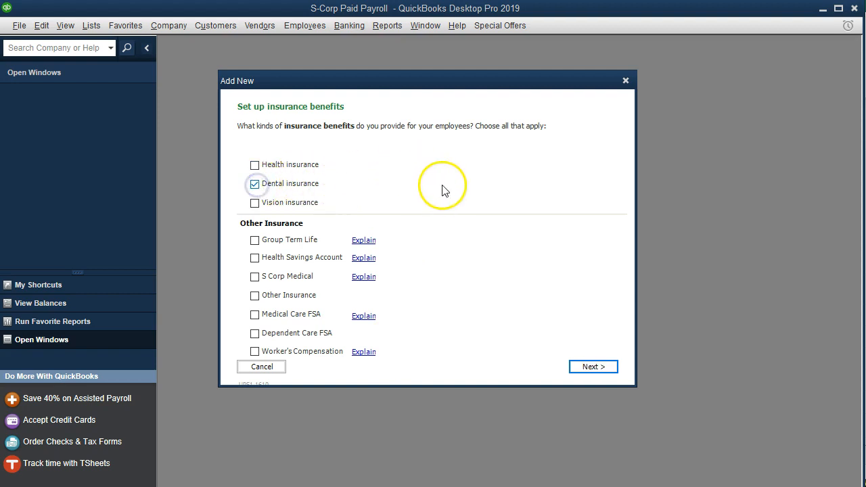
mouse_move(499, 194)
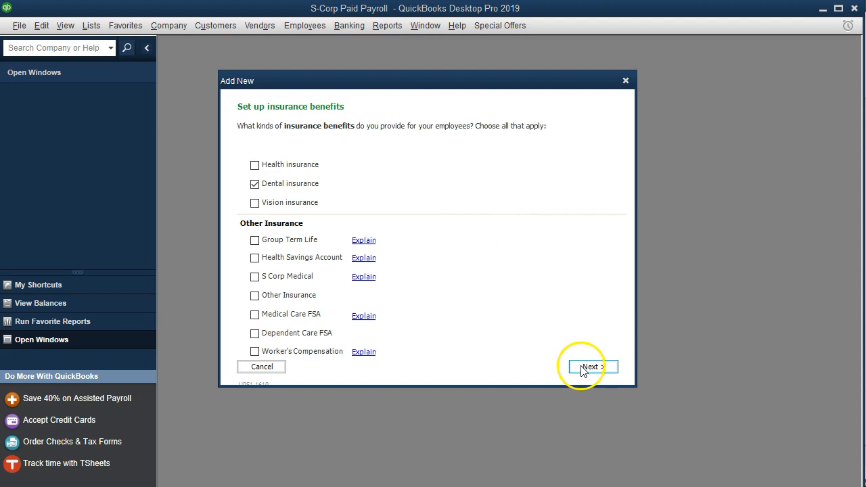
- Set dental insurance as fully employee-paid and deducted after taxes
left_click(592, 367)
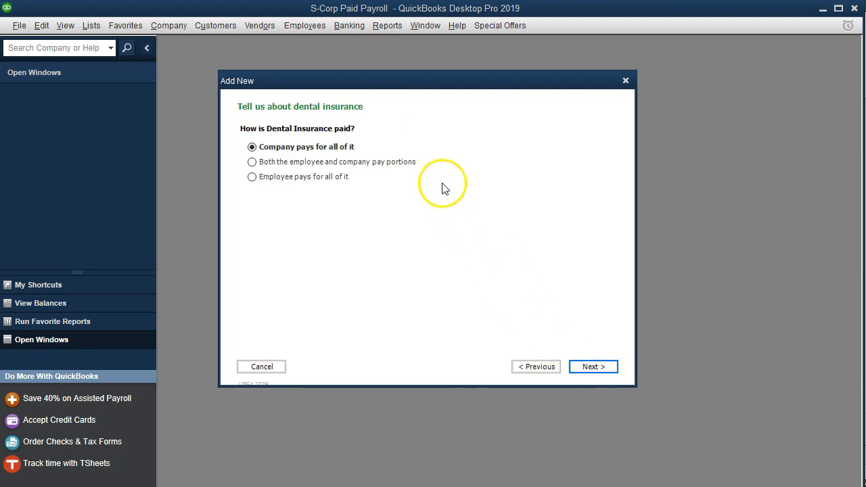
mouse_move(445, 188)
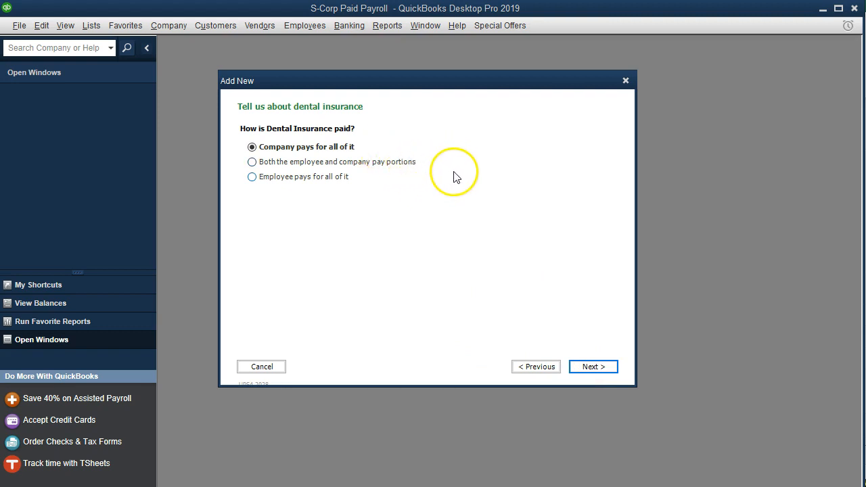
mouse_move(429, 204)
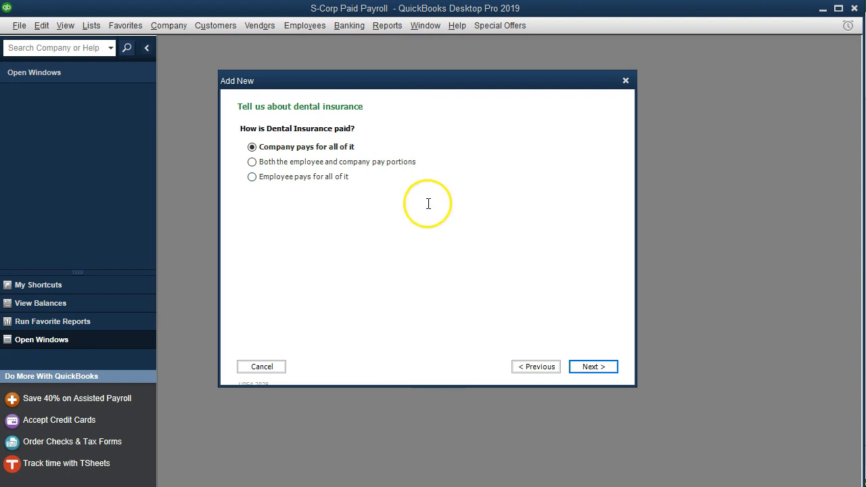
mouse_move(420, 207)
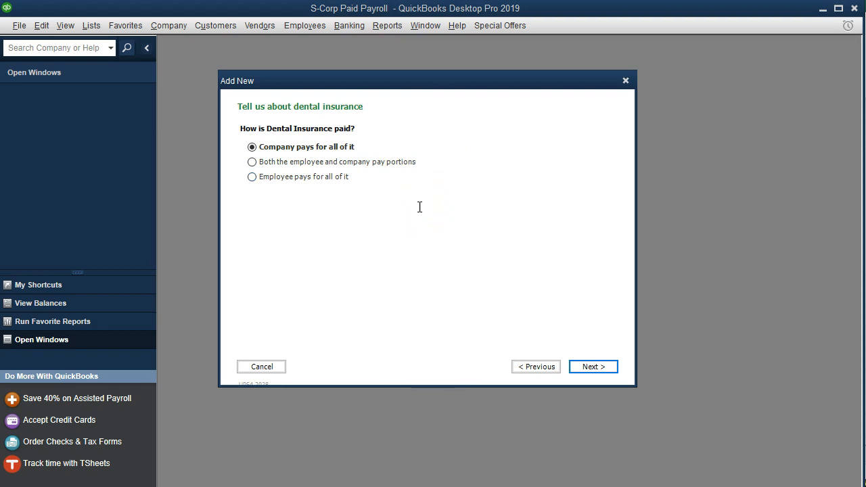
mouse_move(388, 187)
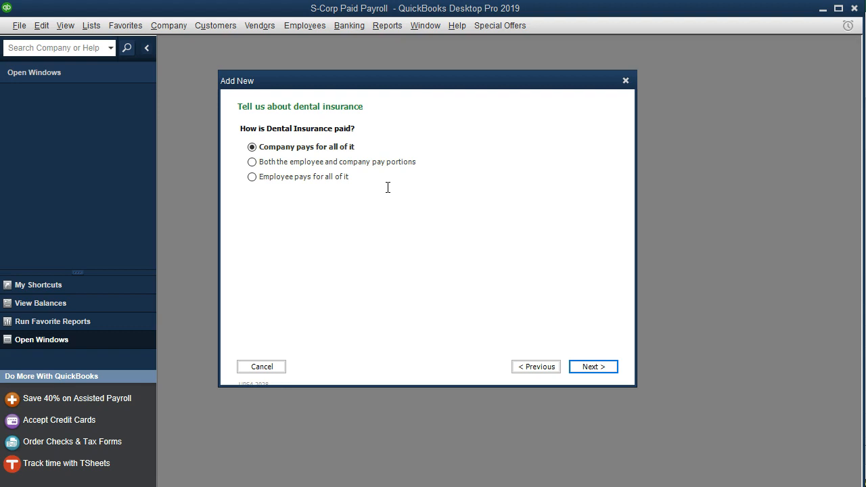
mouse_move(270, 186)
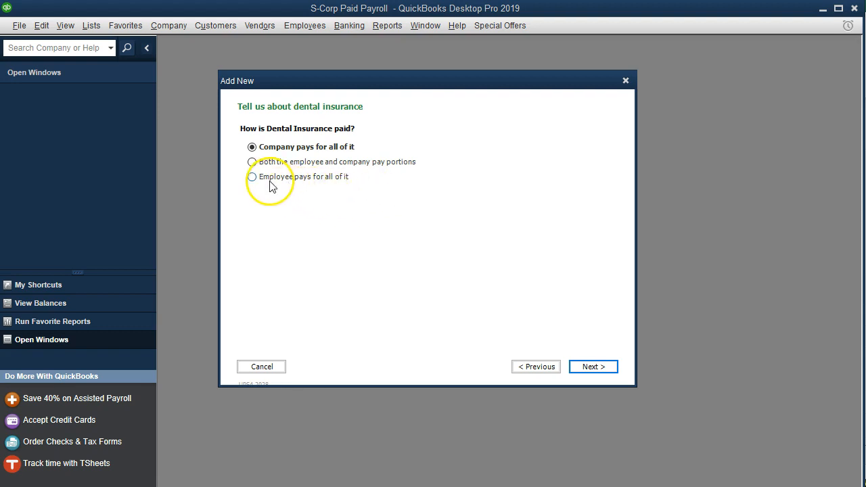
left_click(251, 176)
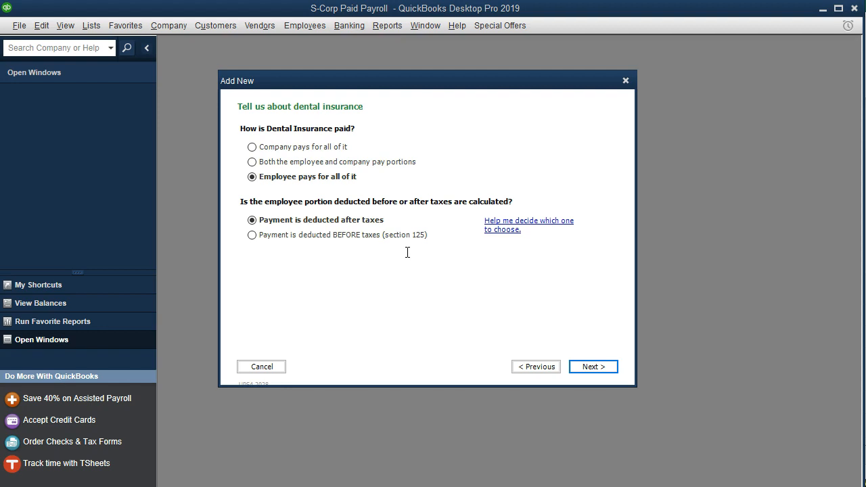
mouse_move(296, 257)
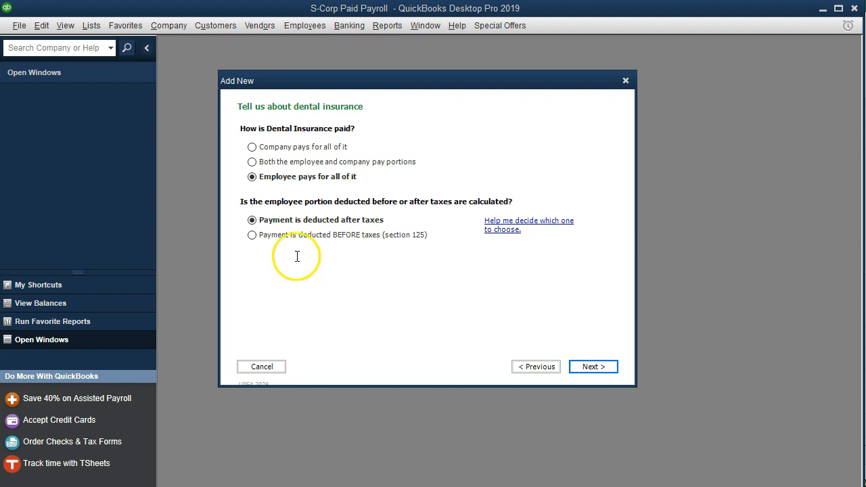
mouse_move(325, 233)
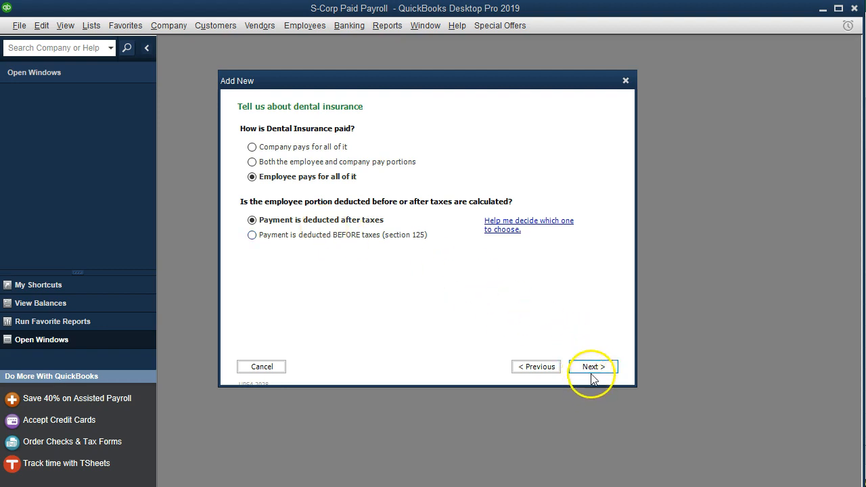
- Enter Dental Vendor as payee with no regular payment schedule
left_click(593, 366)
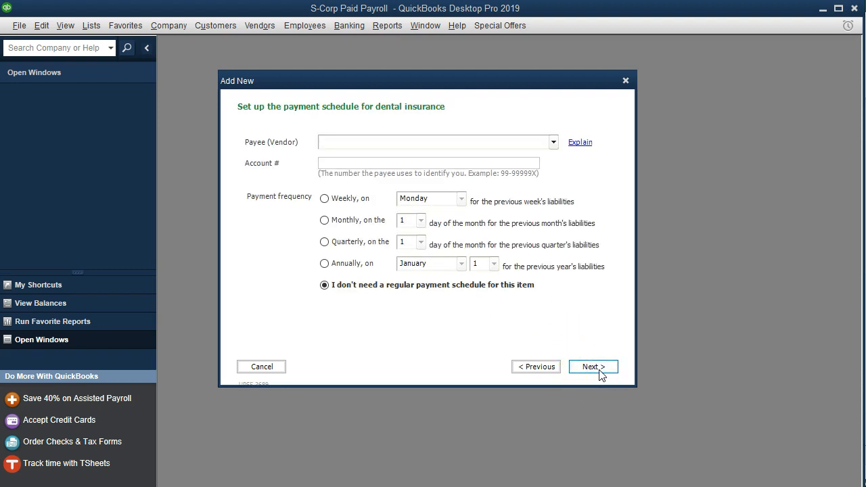
type("Dental Vendor")
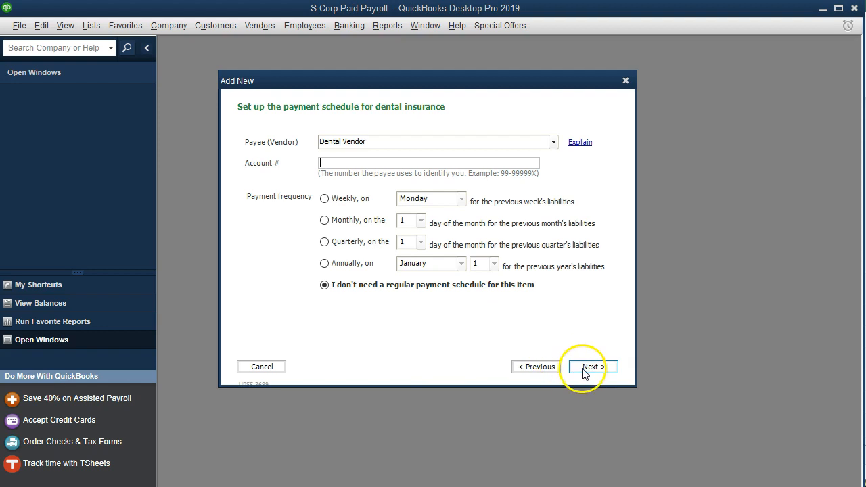
left_click(591, 367)
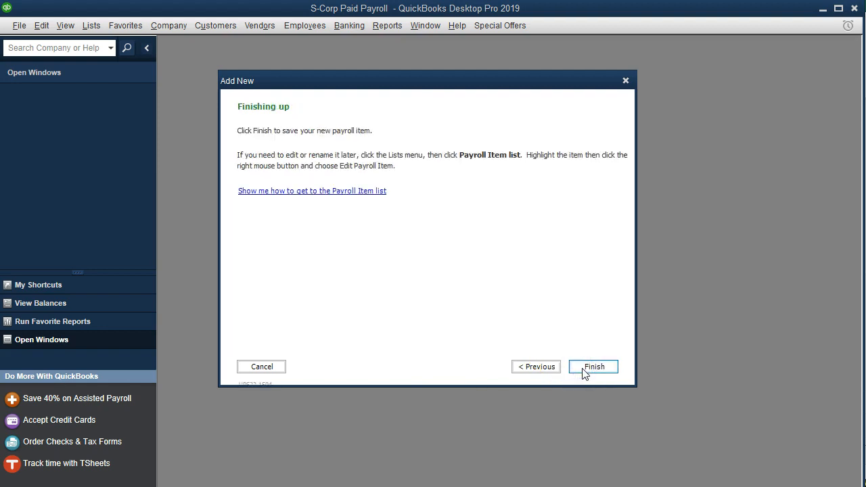
- Finish the wizard and check the Dental Insurance (taxable) row in the maximized list
left_click(593, 366)
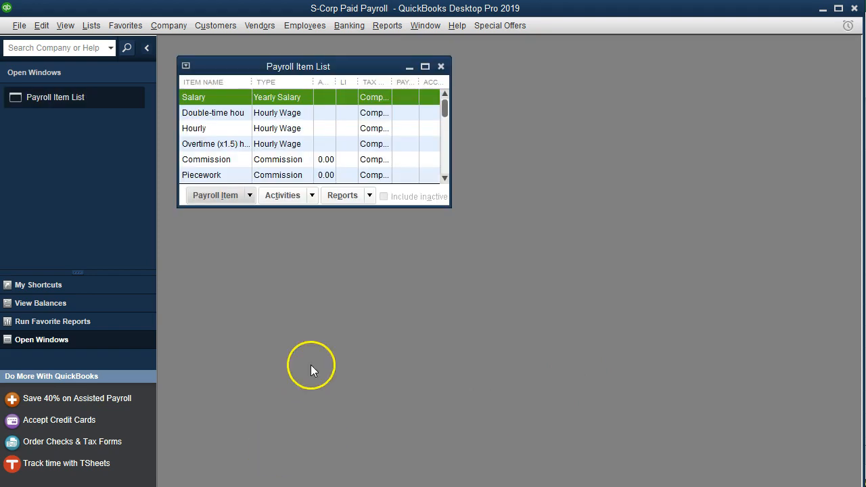
left_click(428, 65)
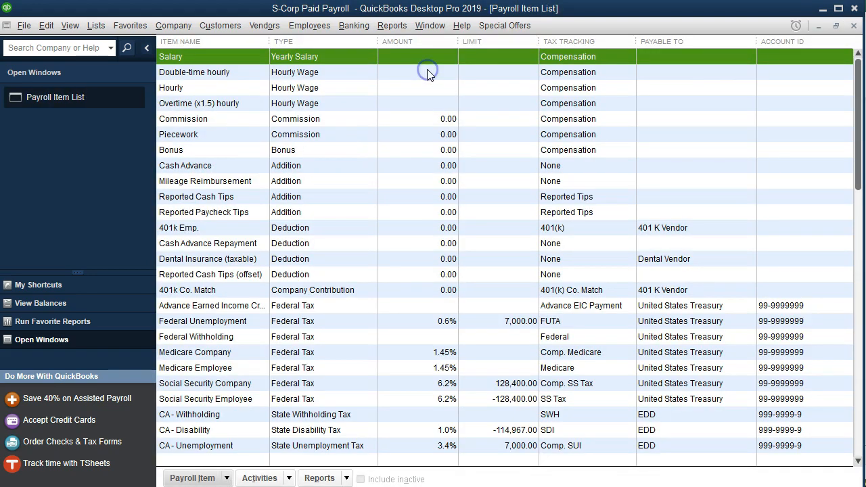
mouse_move(369, 156)
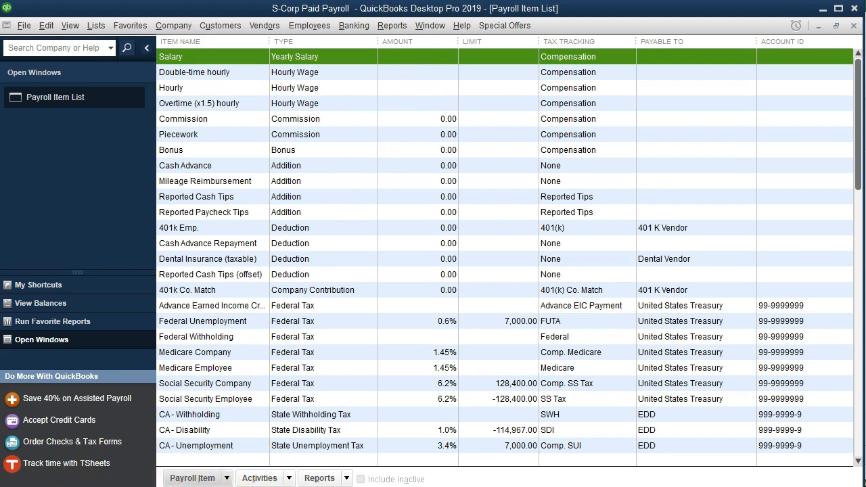
left_click(208, 258)
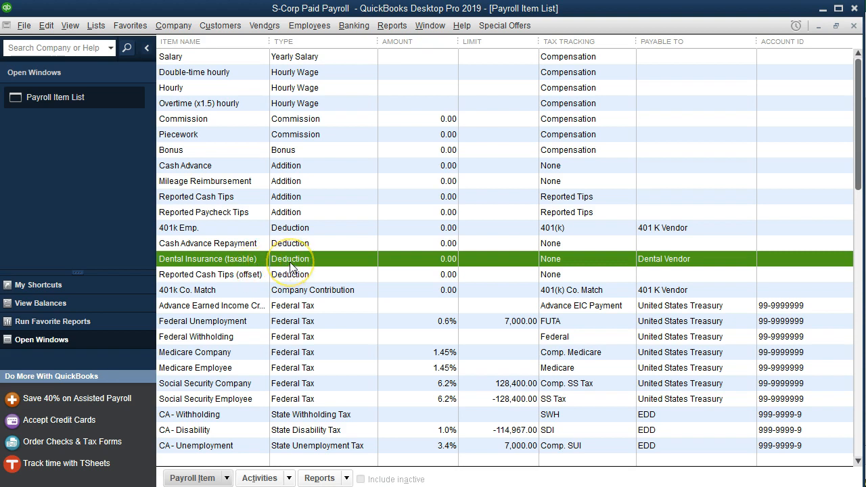
mouse_move(247, 357)
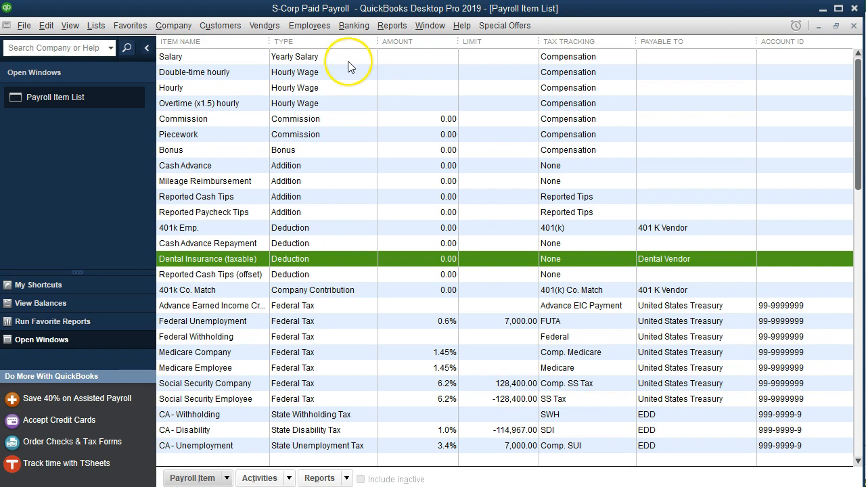
mouse_move(310, 33)
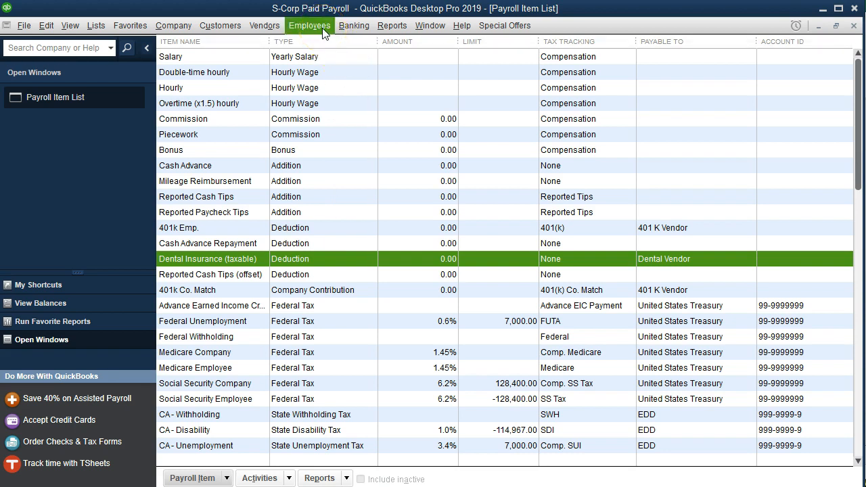
left_click(310, 25)
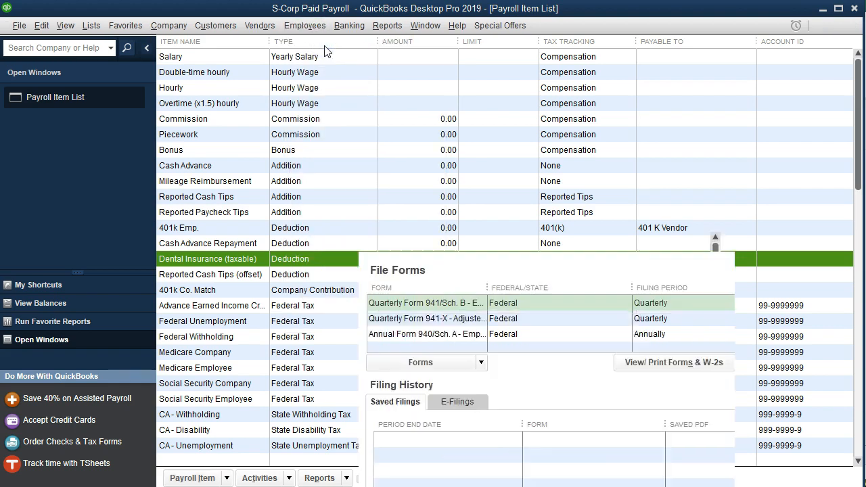
left_click(306, 25)
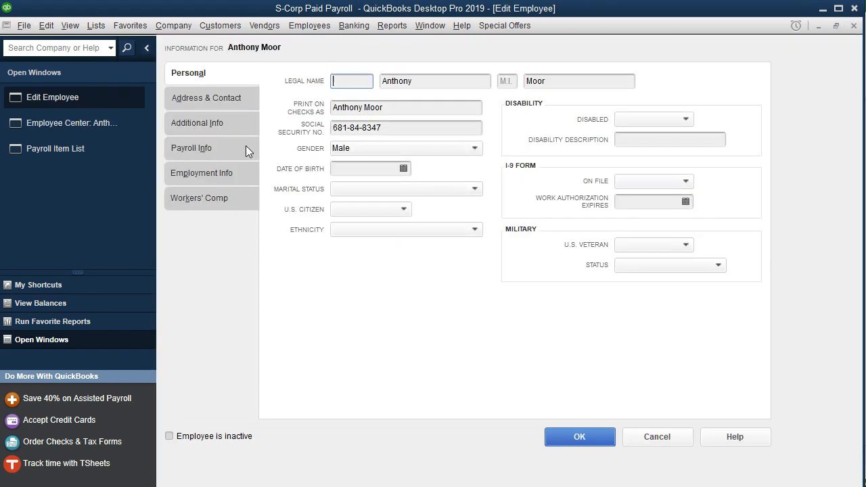
mouse_move(226, 178)
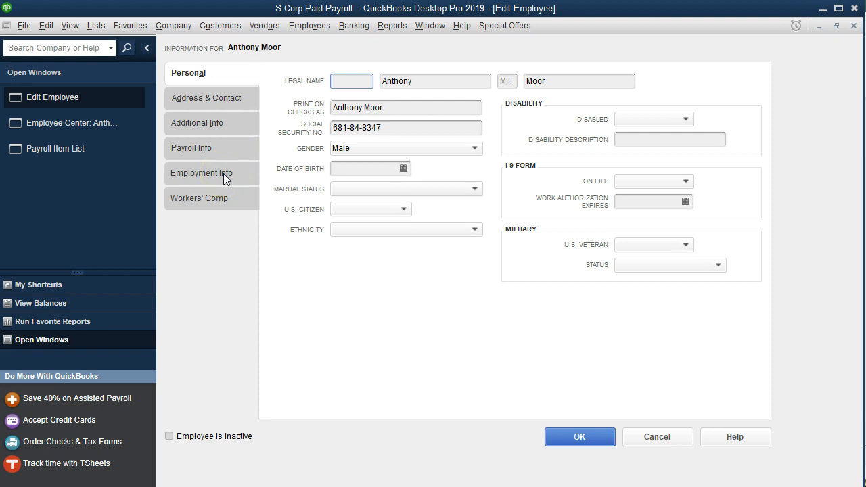
- Add a Dental Insurance (taxable) deduction of -20.00 on Payroll Info and save
left_click(191, 148)
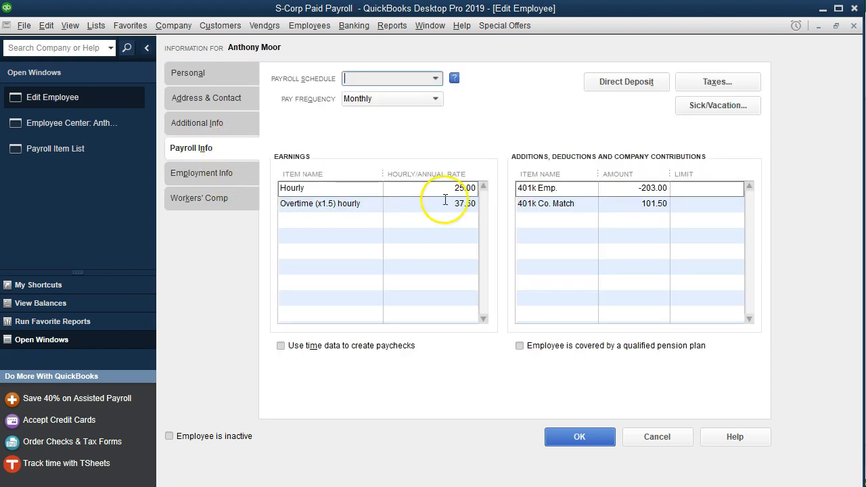
left_click(555, 219)
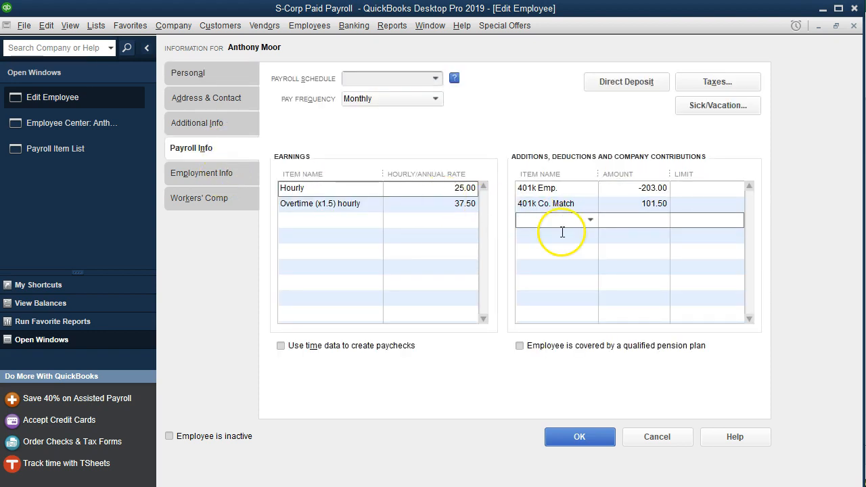
mouse_move(533, 294)
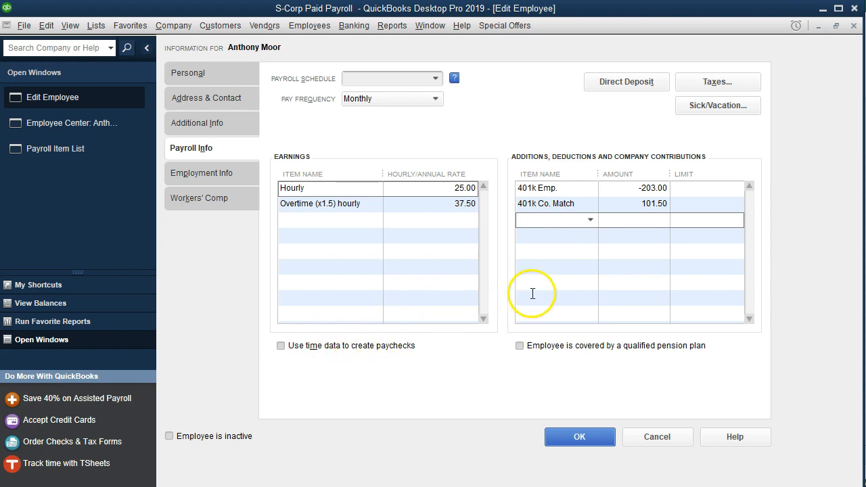
left_click(591, 220)
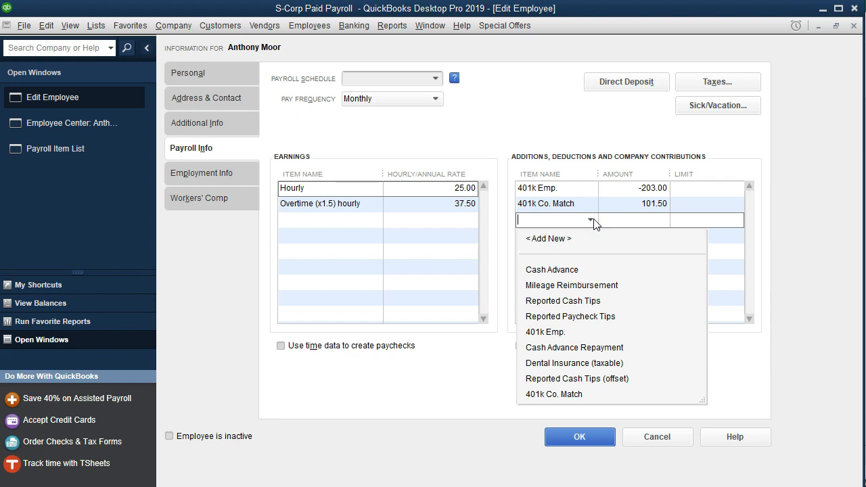
mouse_move(583, 347)
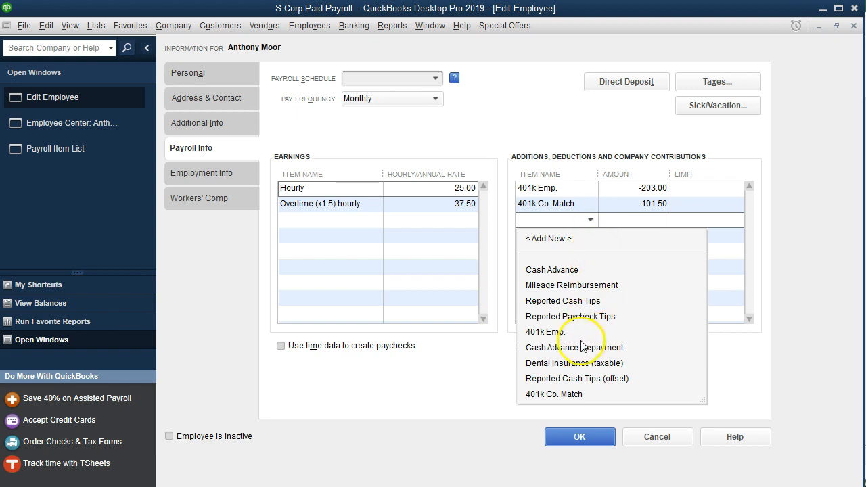
mouse_move(566, 364)
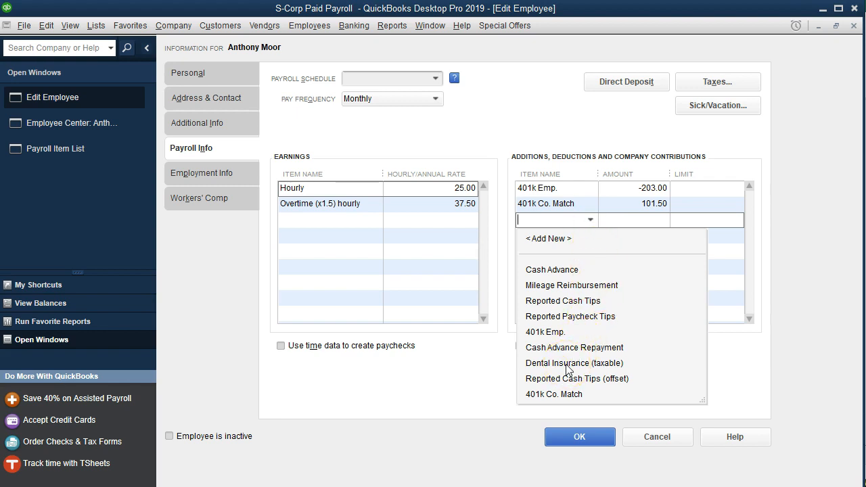
left_click(575, 363)
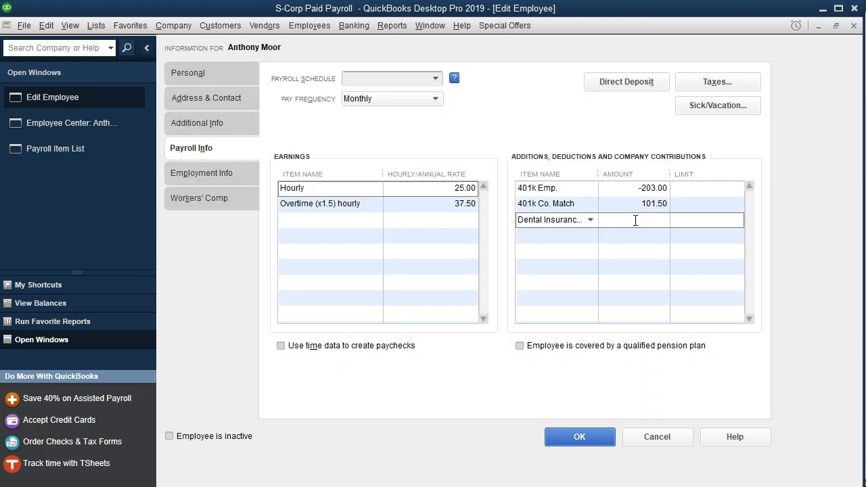
type("20.00")
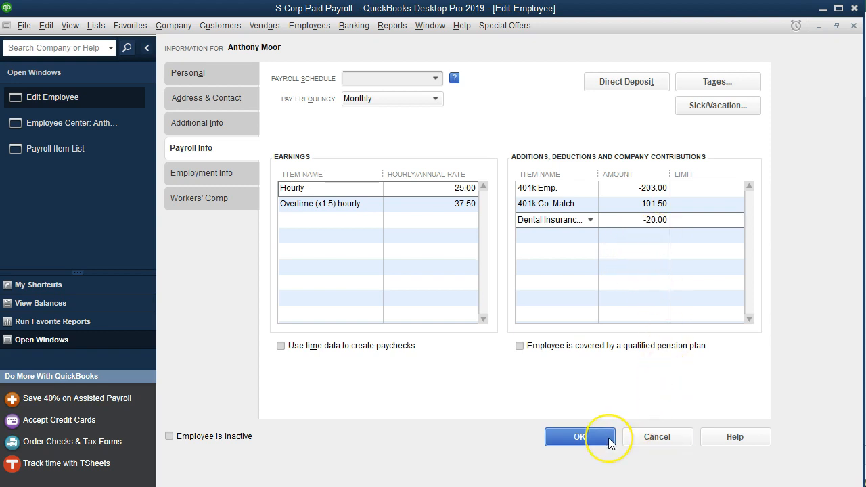
left_click(580, 438)
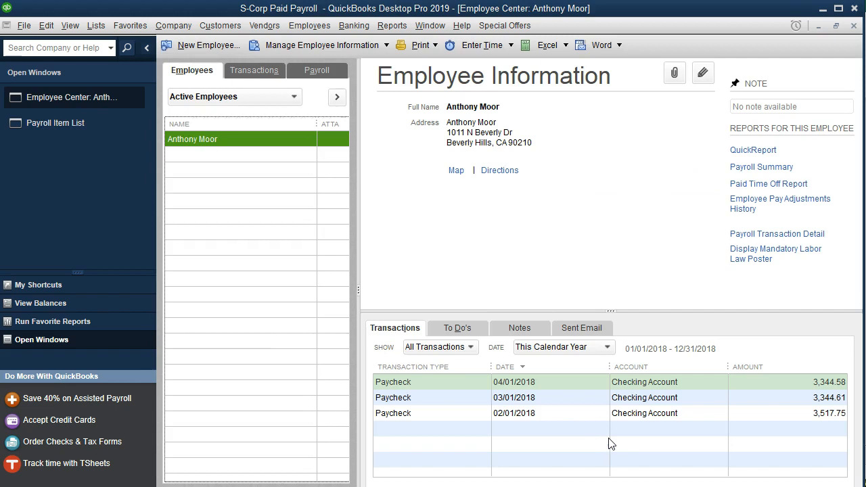